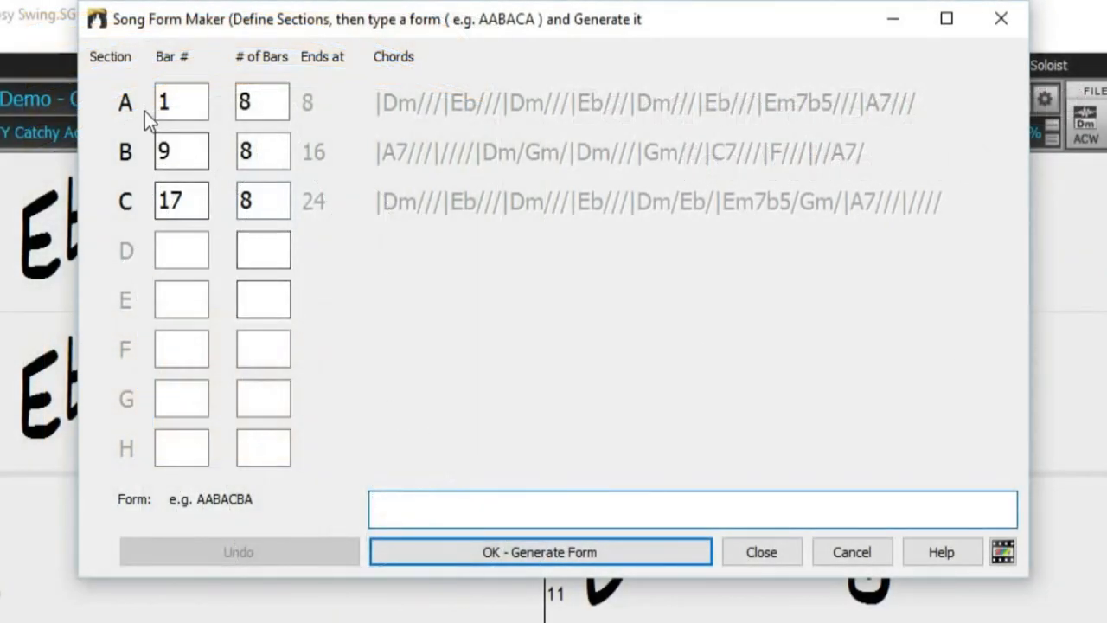
mouse_move(424, 502)
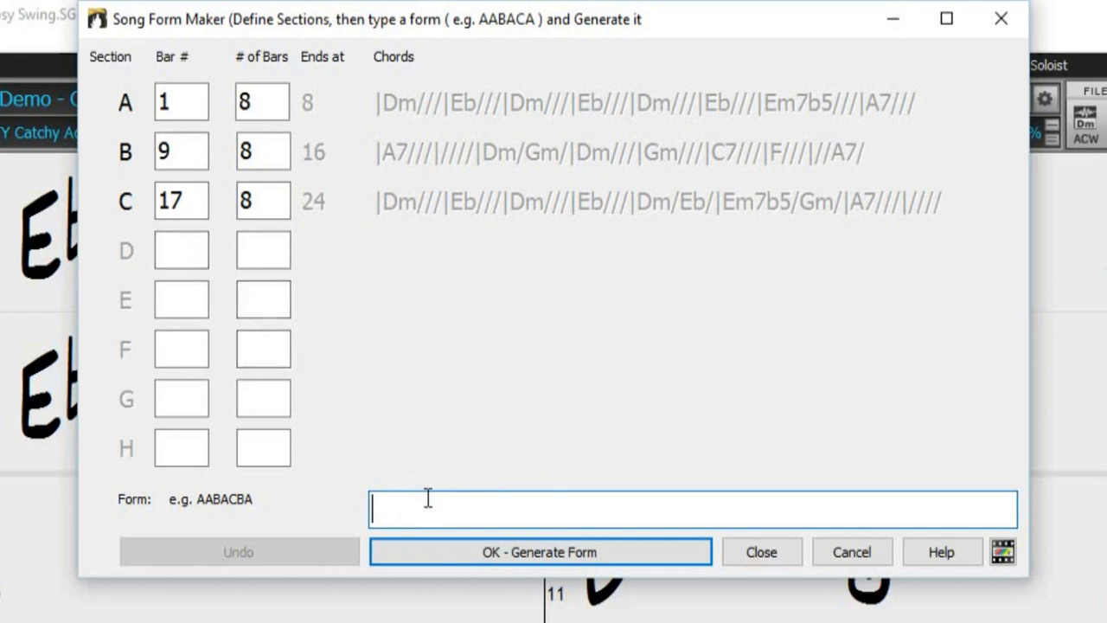
Step: Enter the form CABBAC for the three defined sections and return to the chord sheet
type("CABBA")
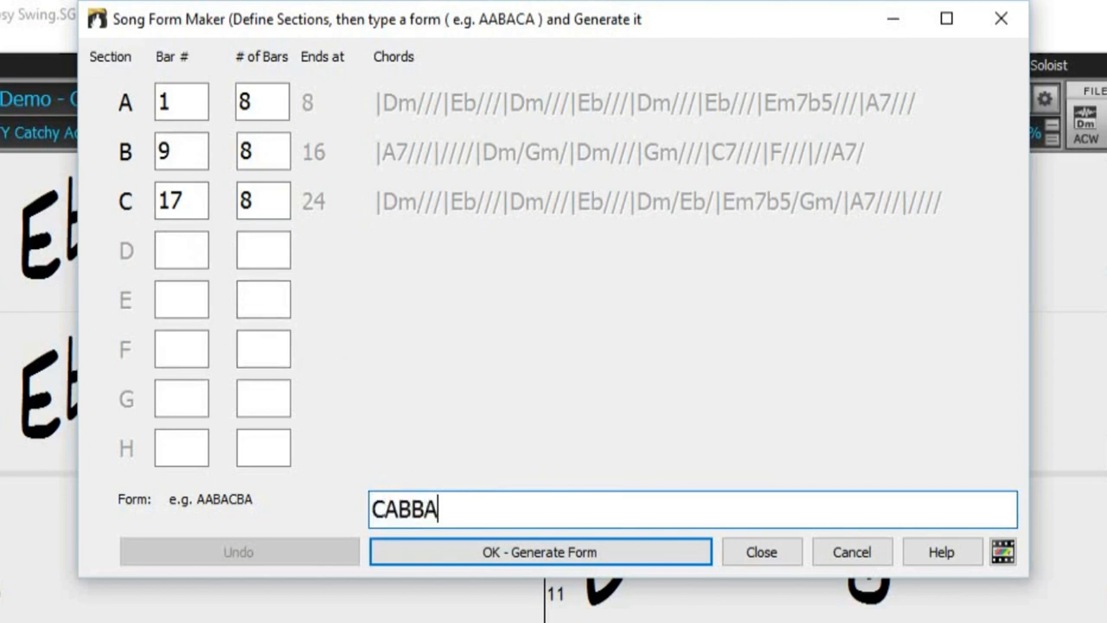
type("C")
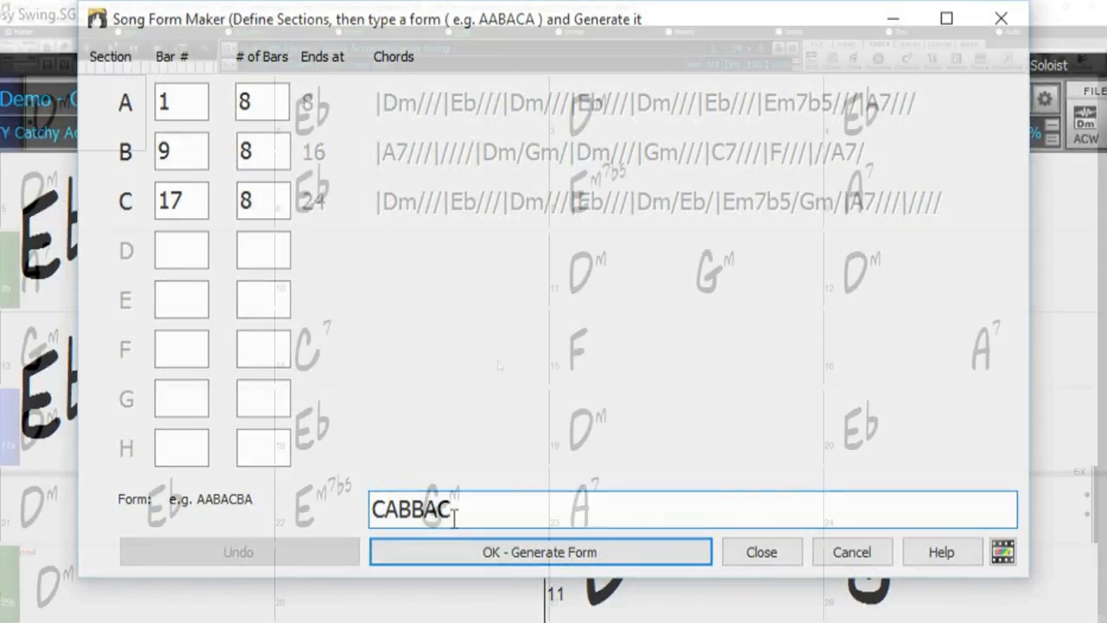
left_click(540, 552)
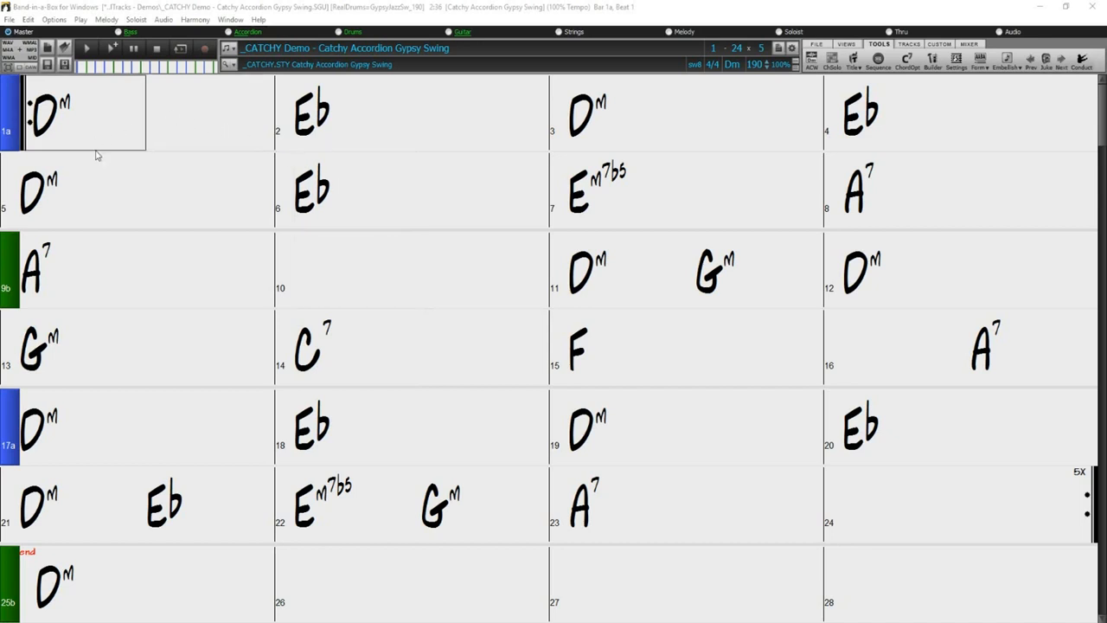
mouse_move(97, 384)
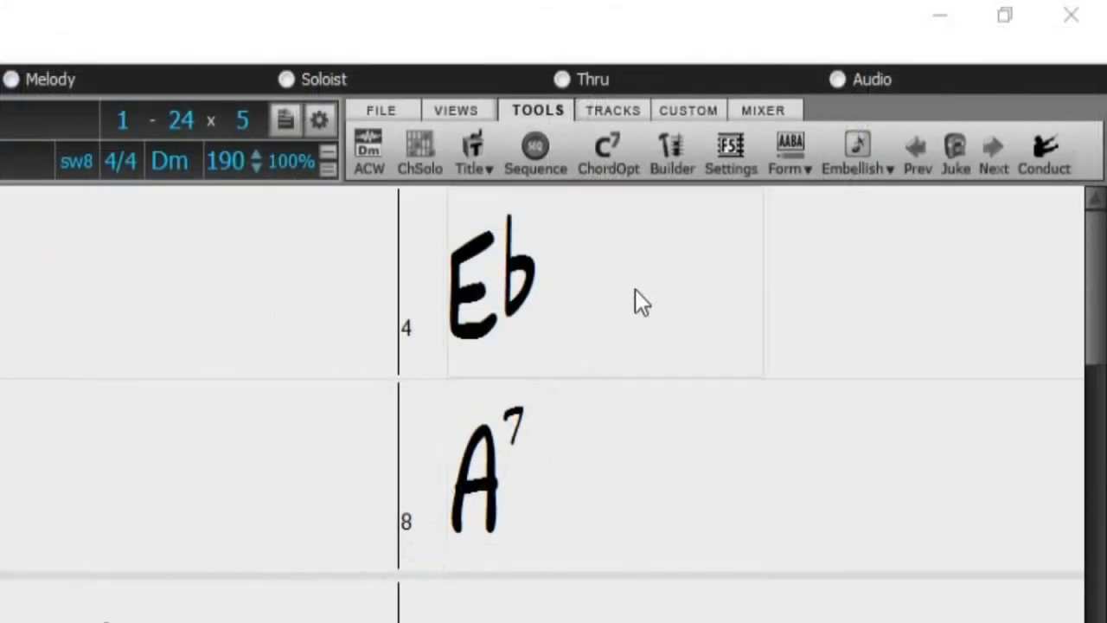
Step: Bring up the Song Form Dialog from the Form tools on the Tools tab
left_click(789, 153)
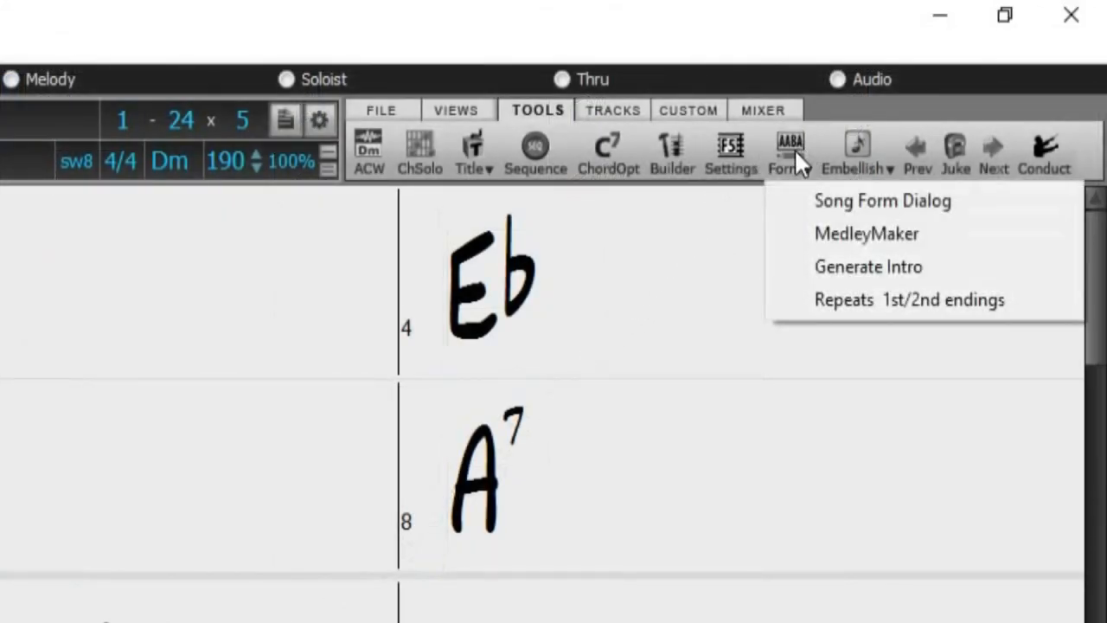
mouse_move(881, 201)
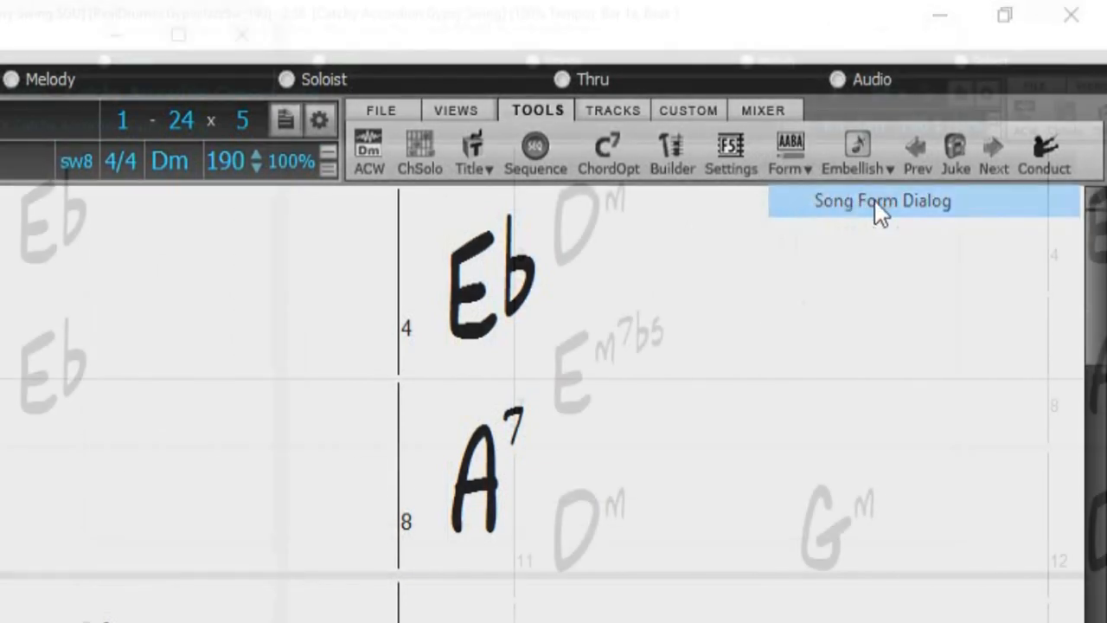
left_click(883, 201)
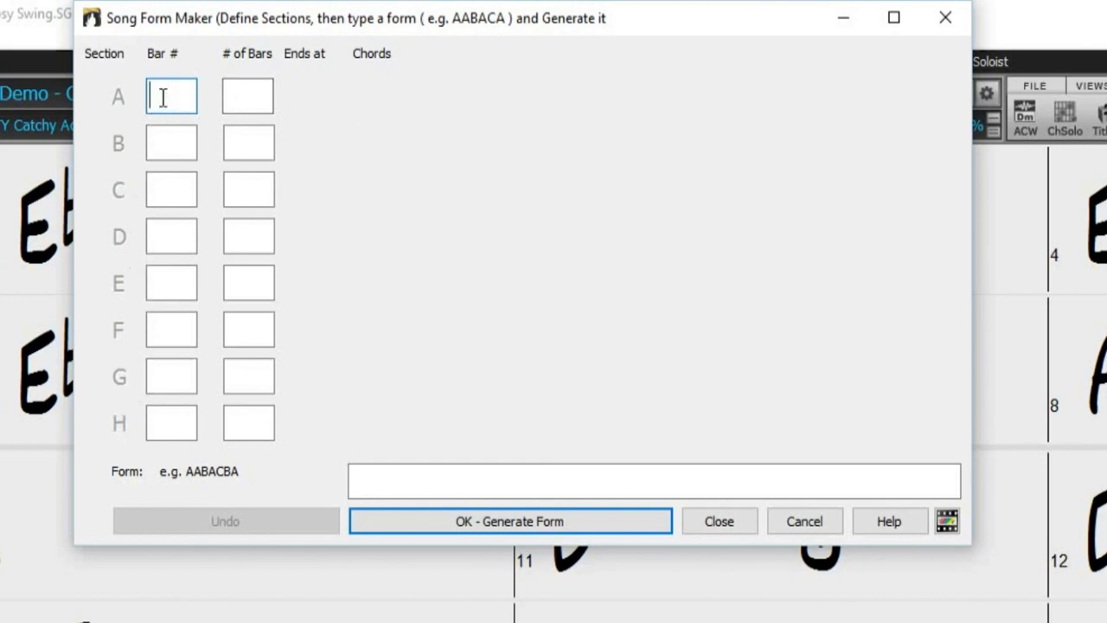
Step: Define sections A, B and C as 8-bar blocks starting at bars 1, 9 and 17
type("1")
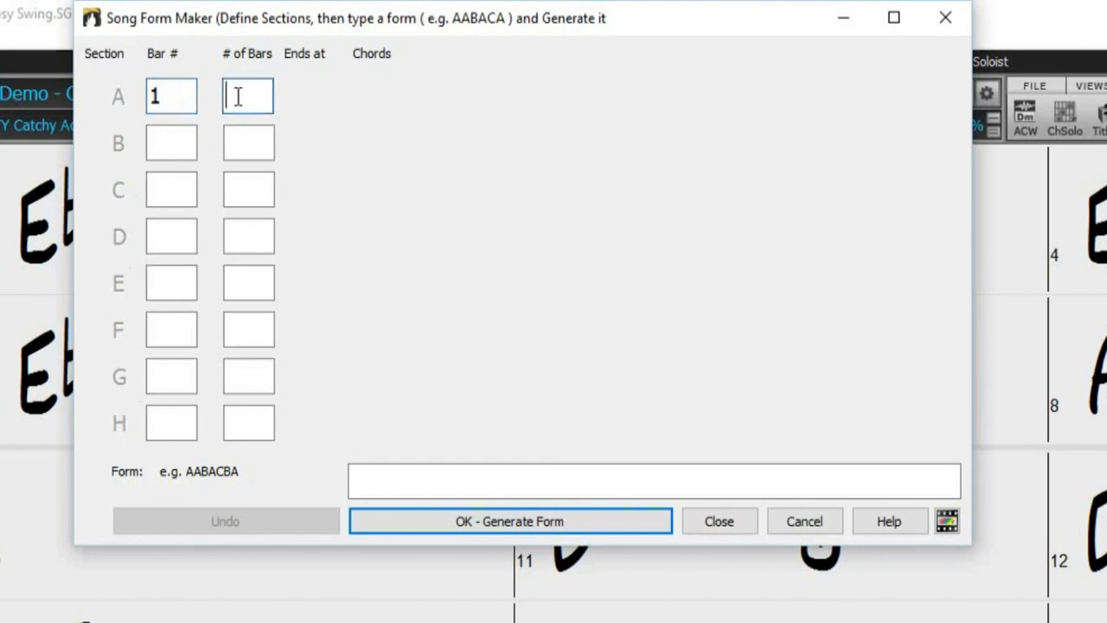
type("8")
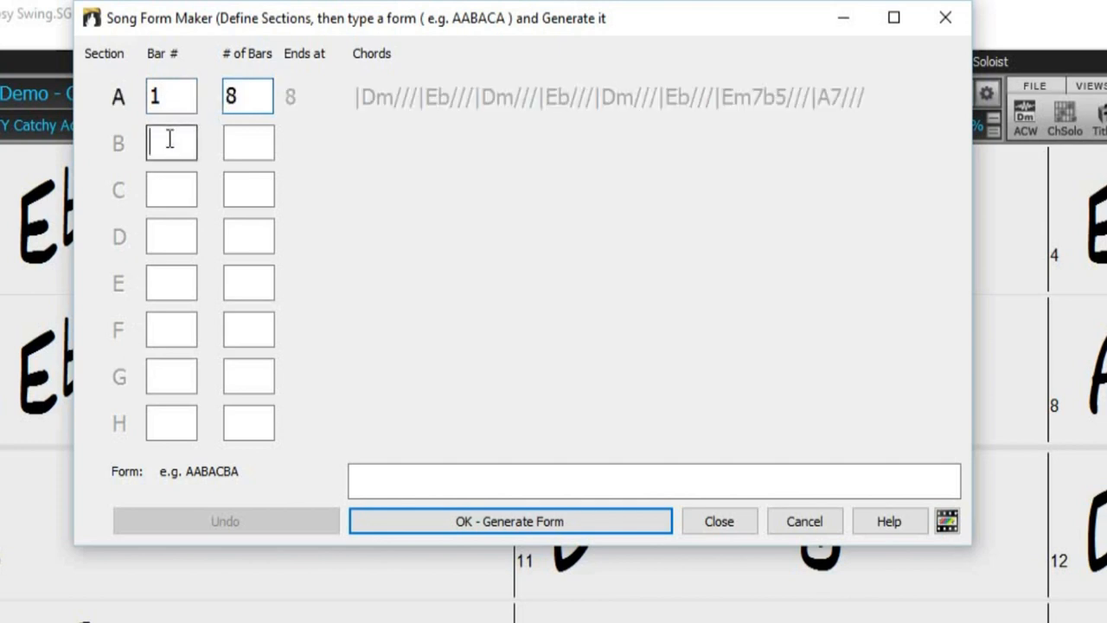
type("9")
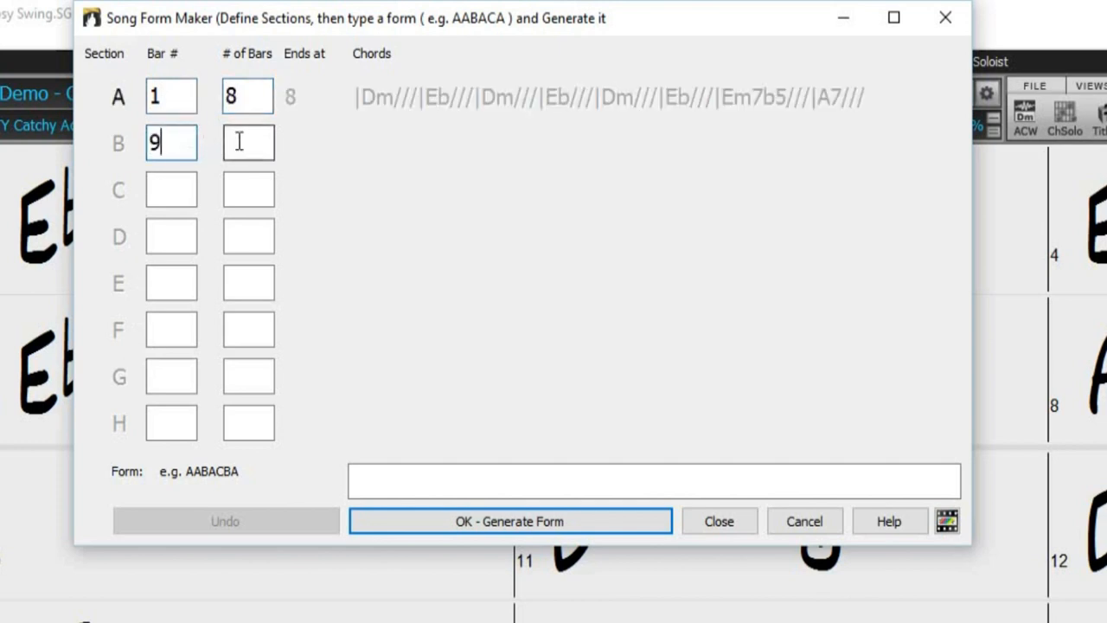
type("8")
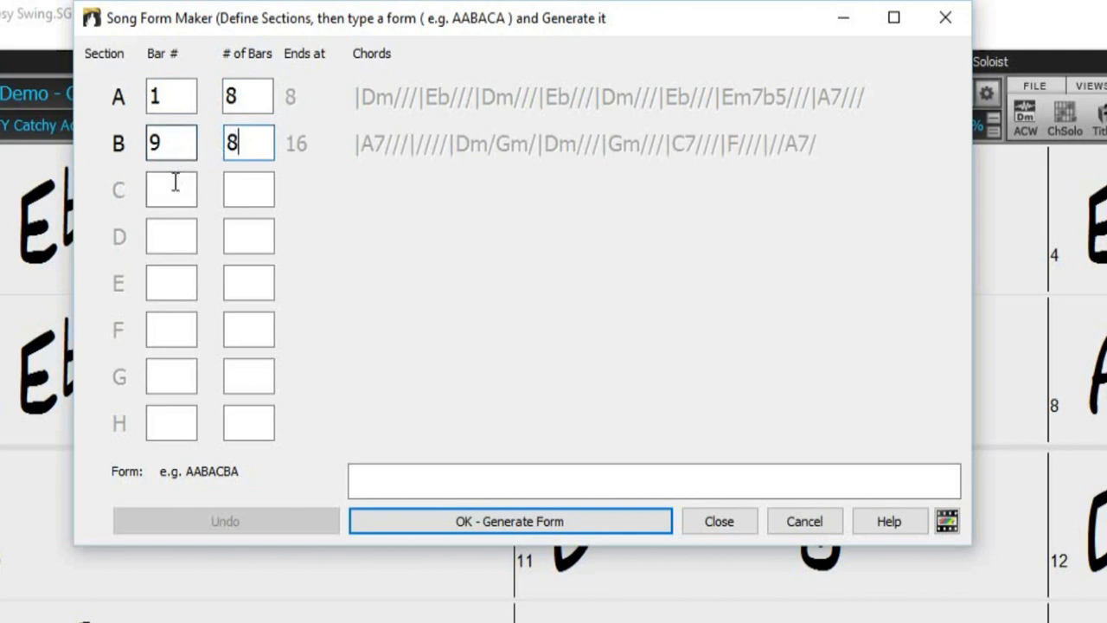
type("17")
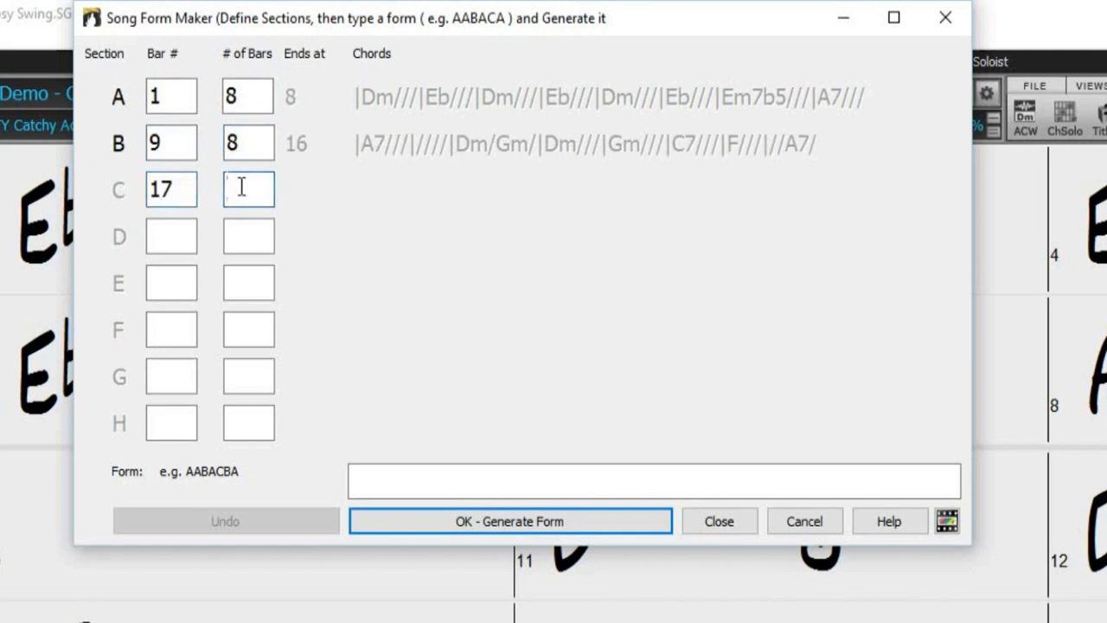
type("8")
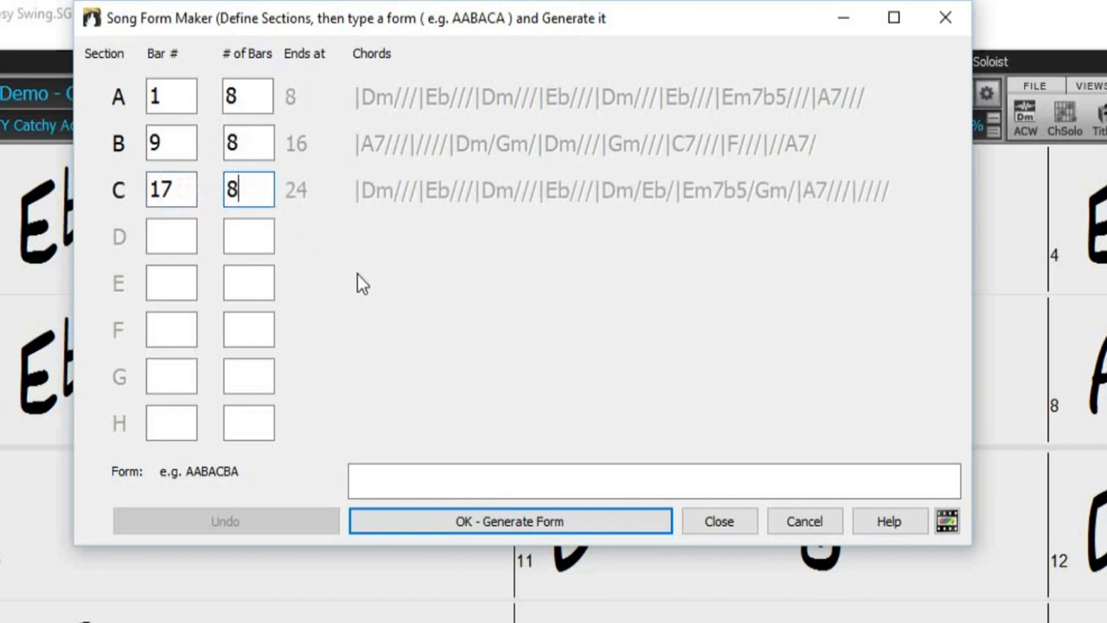
mouse_move(322, 141)
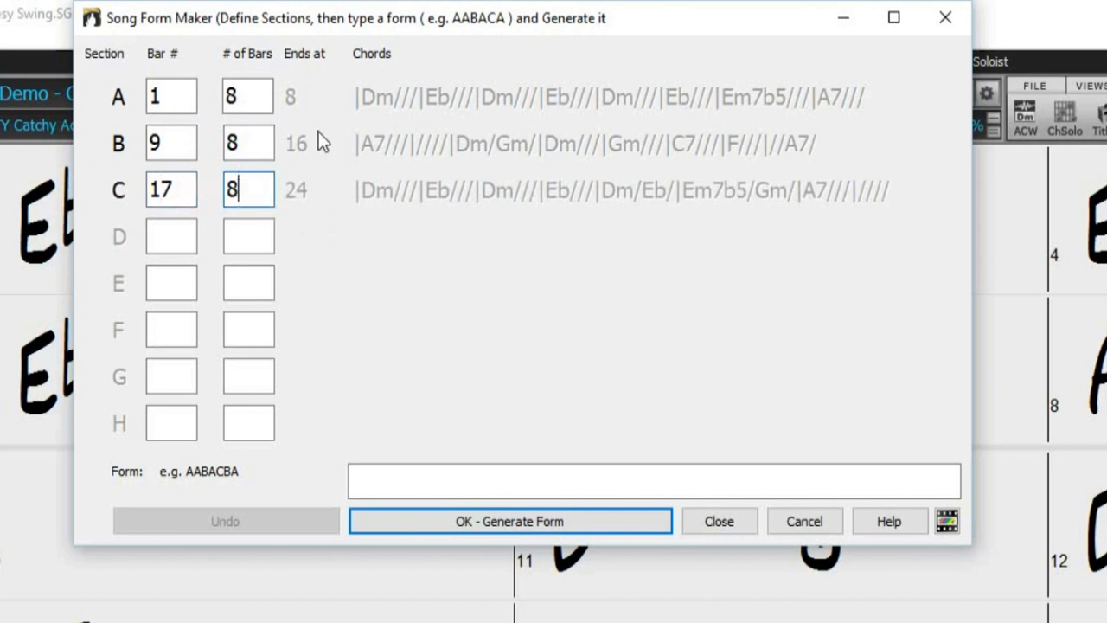
mouse_move(315, 118)
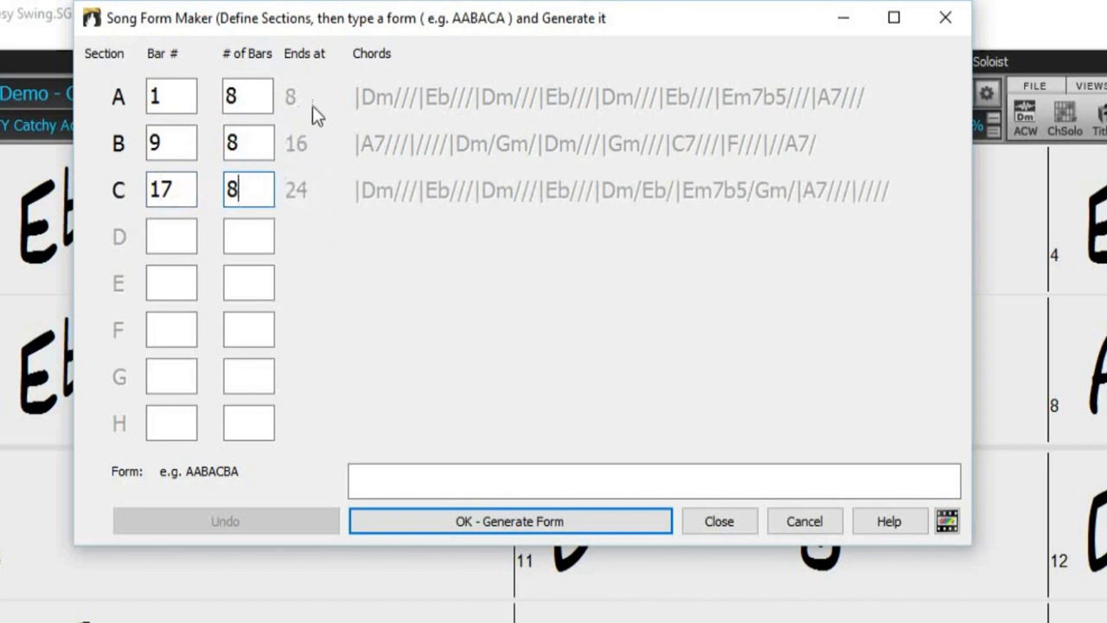
mouse_move(394, 104)
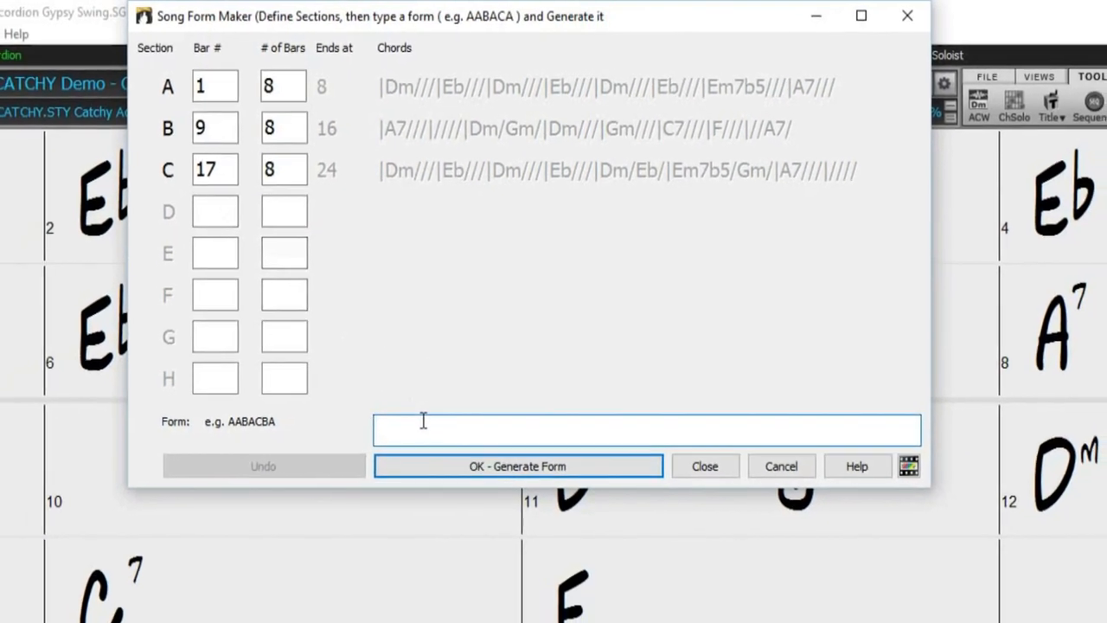
Step: Enter the form CABBAC to rebuild the chord sheet into a 48-bar arrangement
type("C")
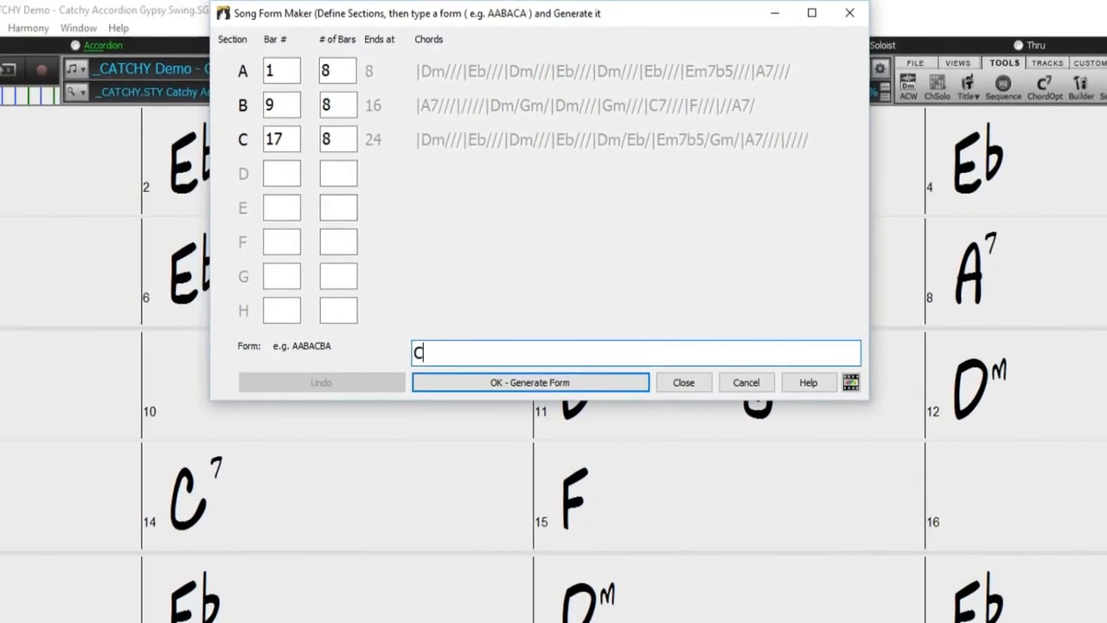
type("ABBAC")
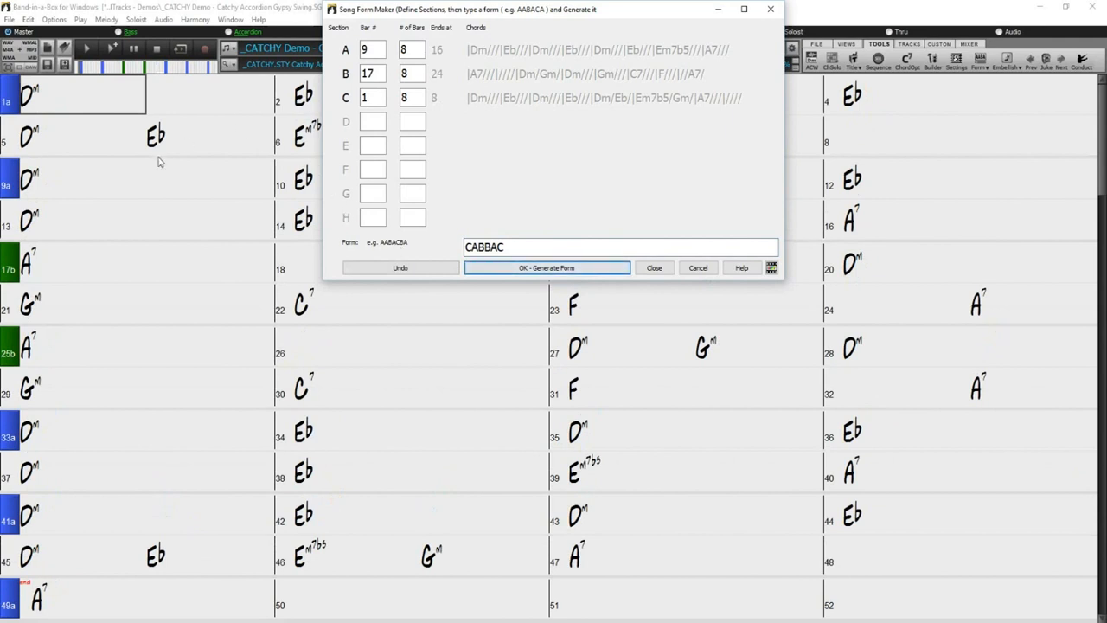
mouse_move(243, 135)
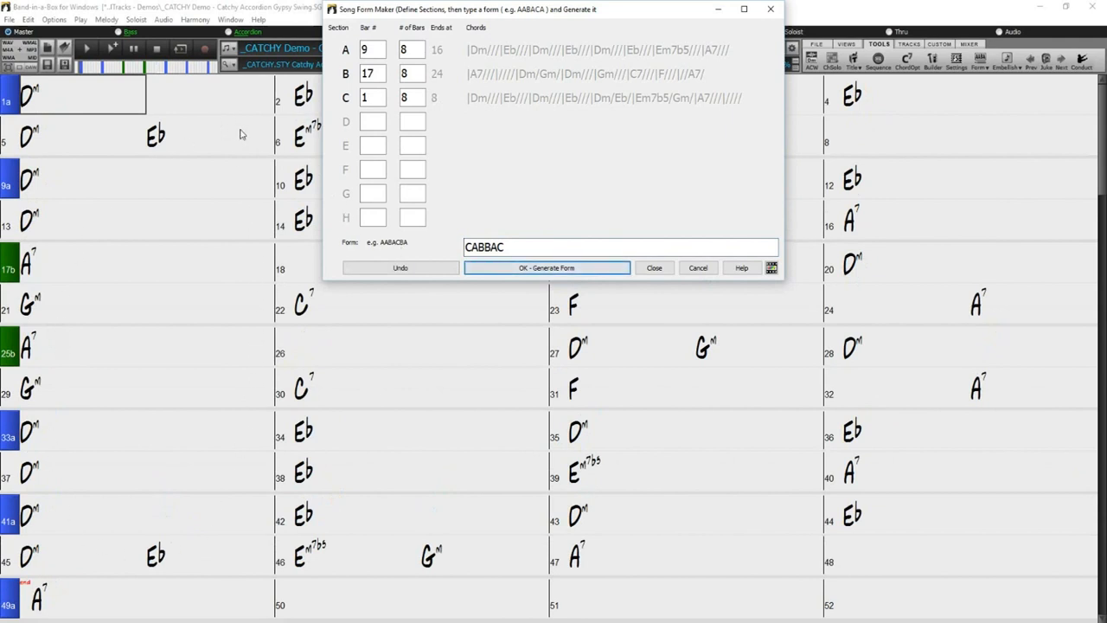
Step: Return to the song, hear the CABBAC arrangement play, then stop playback
left_click(654, 267)
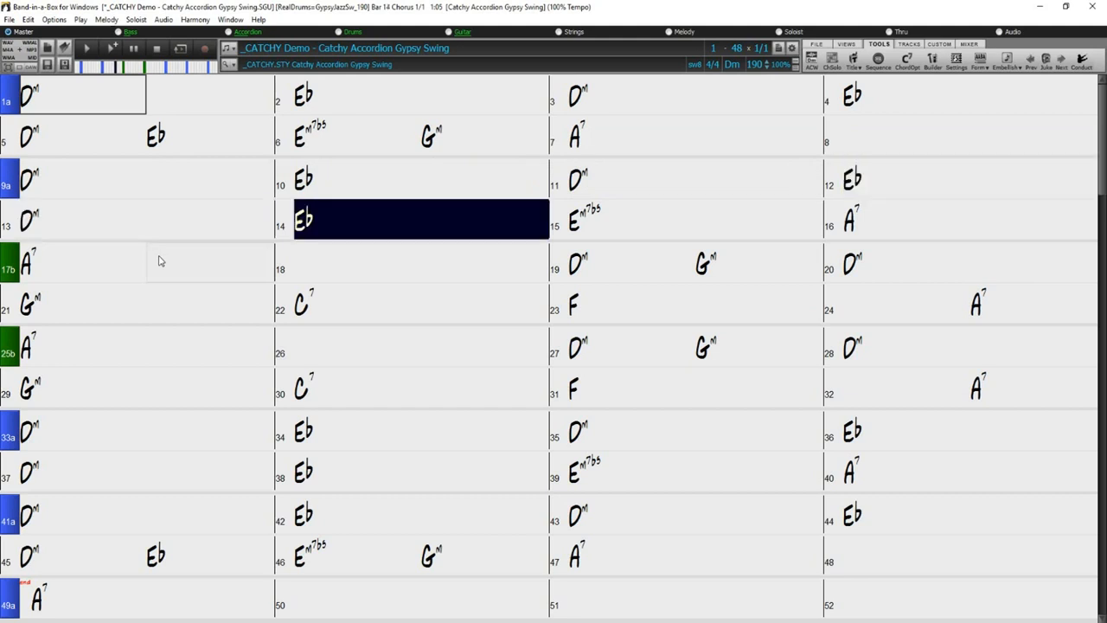
left_click(969, 218)
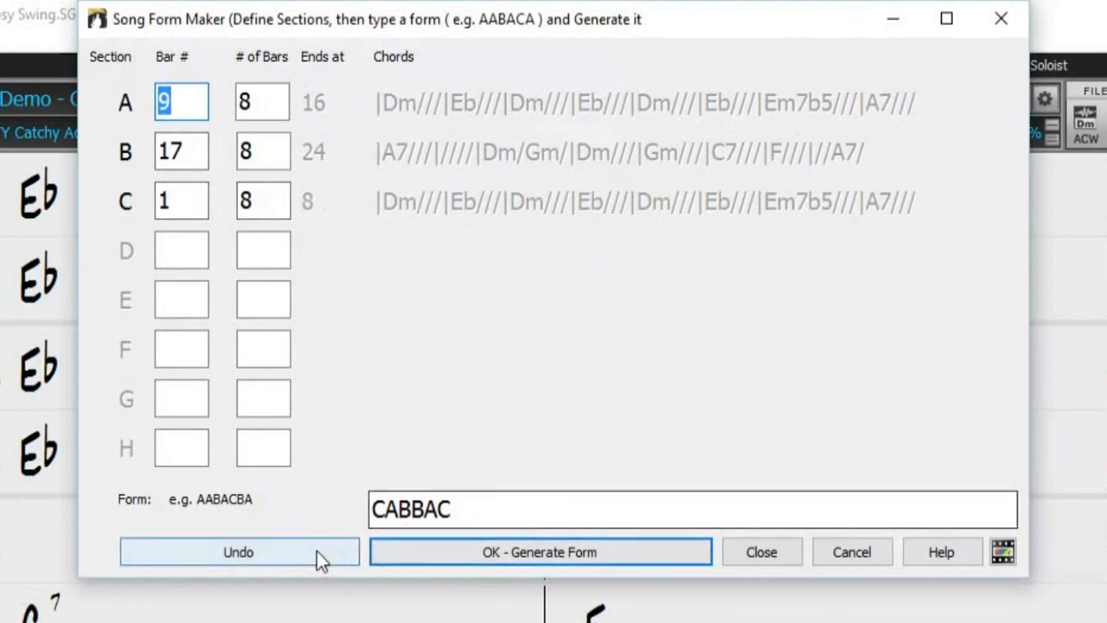
Step: Undo the CABBAC rearrangement and enter the new form ACBCACBC
left_click(239, 550)
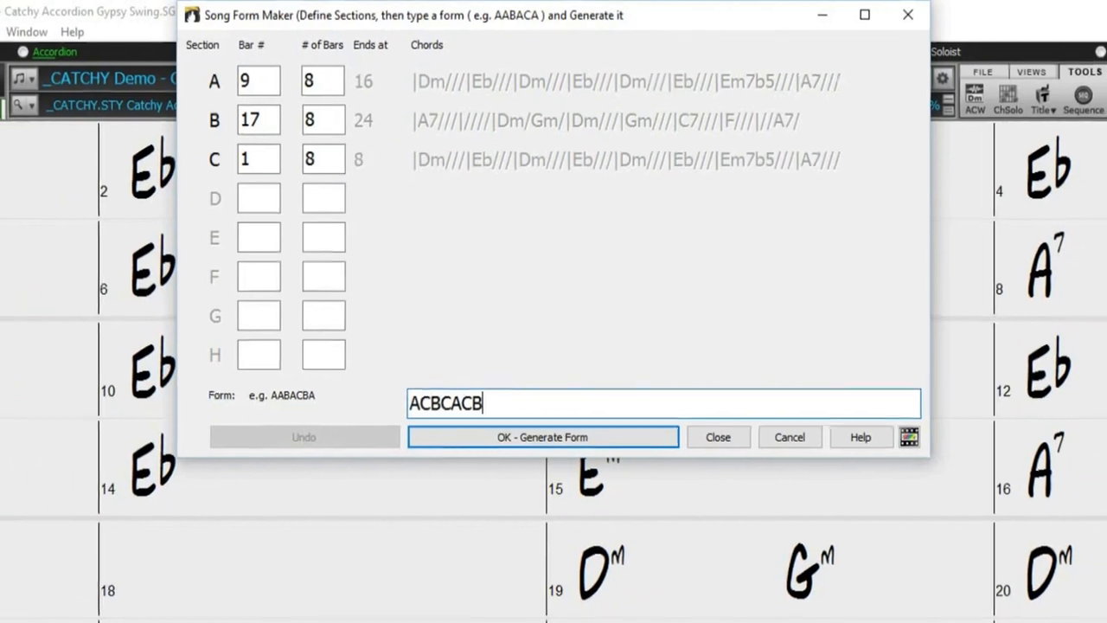
type("C")
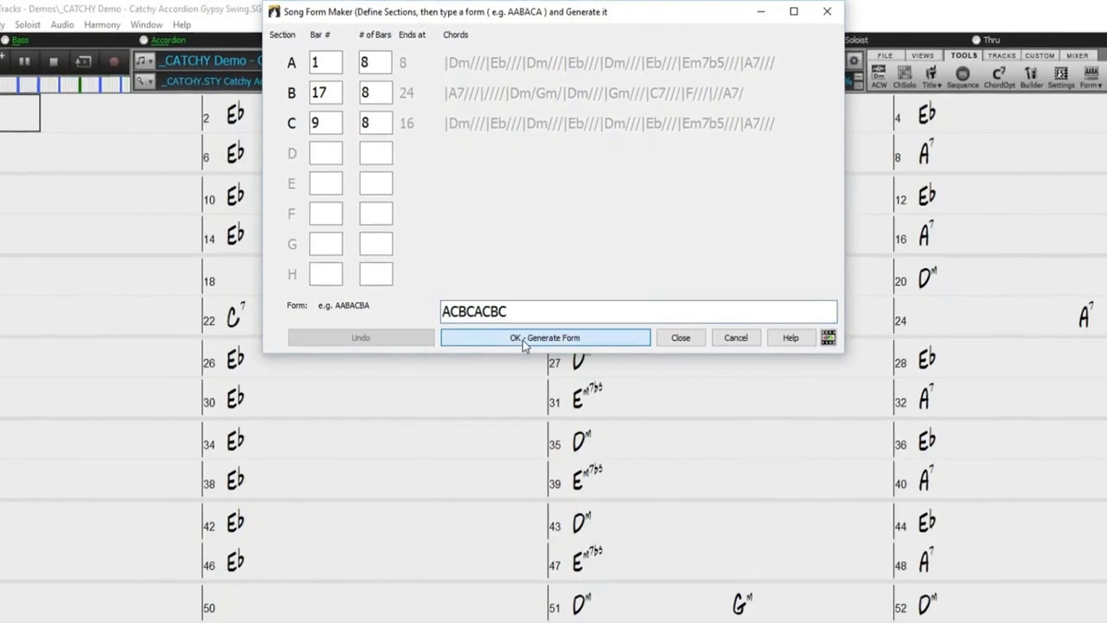
Step: Generate the 64-bar ACBCACBC arrangement and start playing it back
left_click(543, 338)
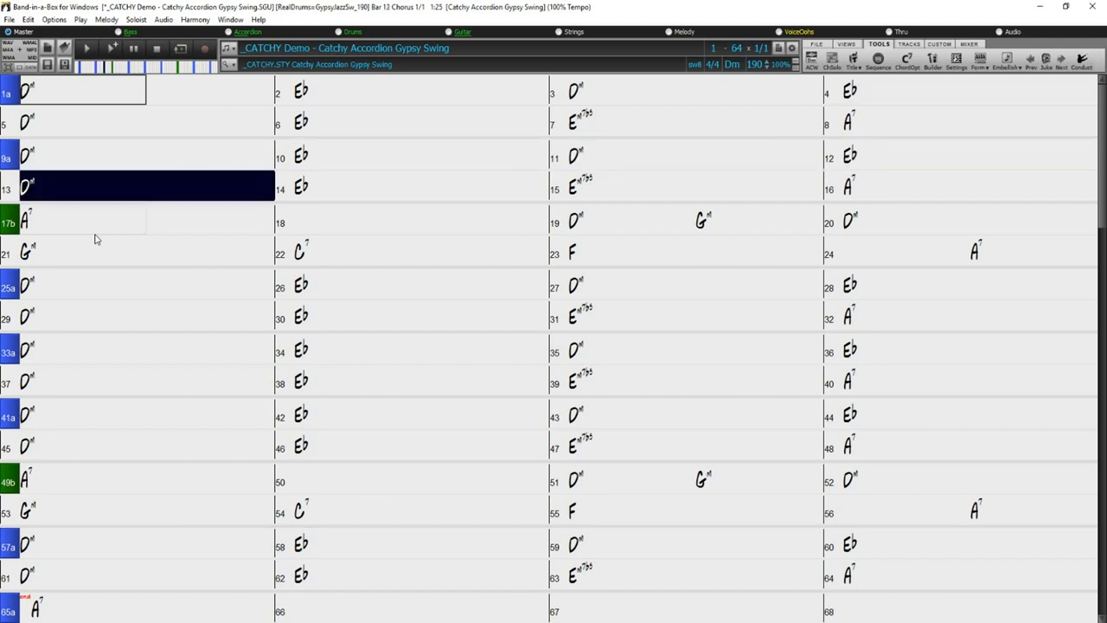
left_click(419, 187)
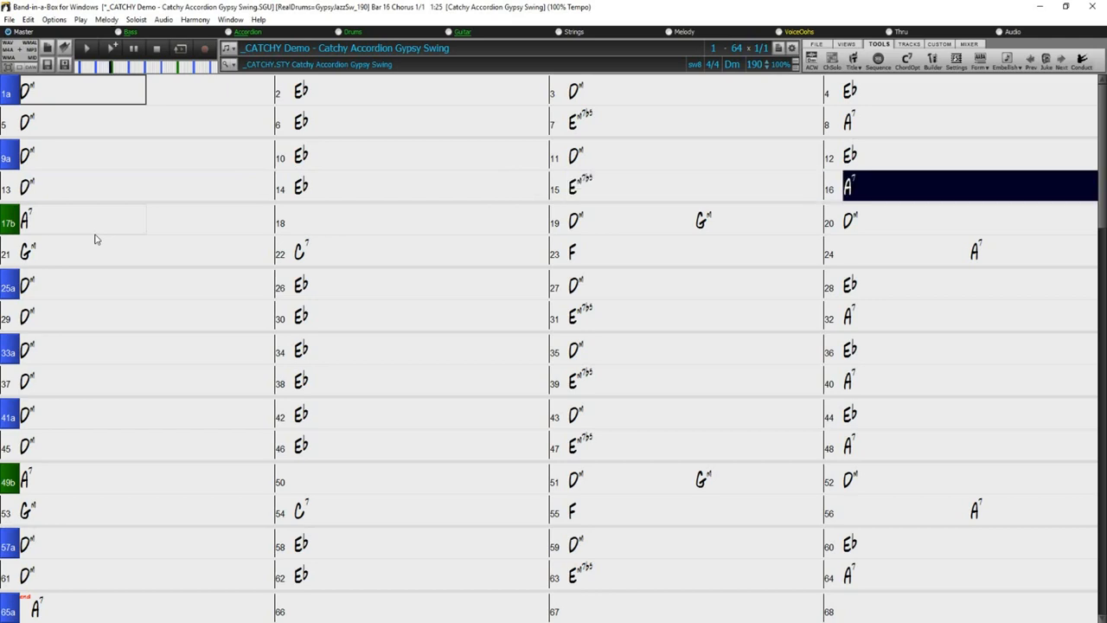
left_click(78, 221)
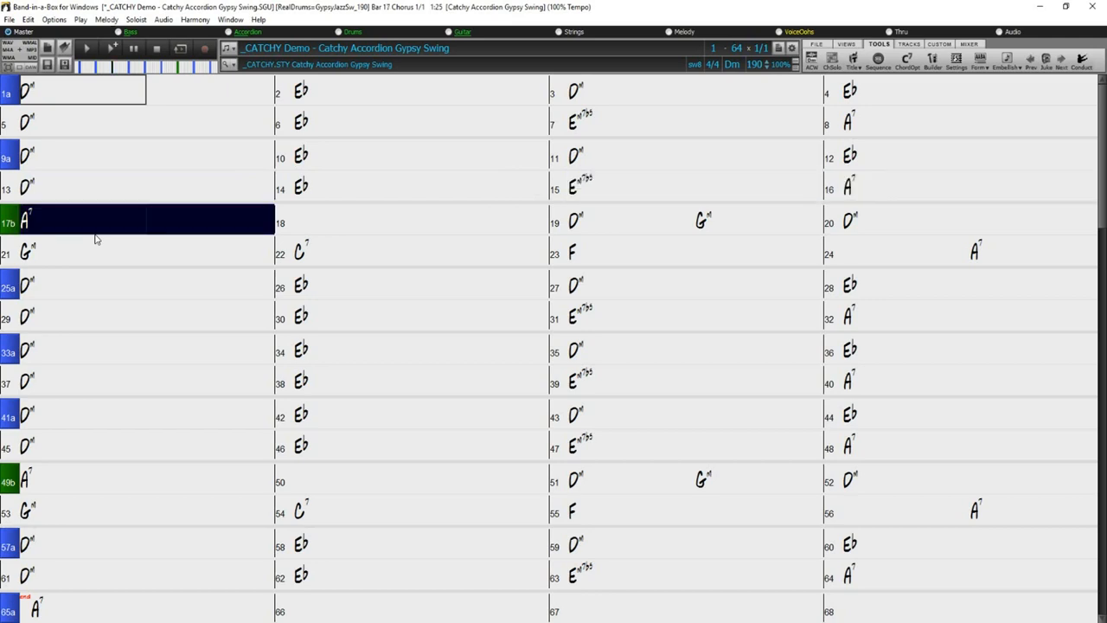